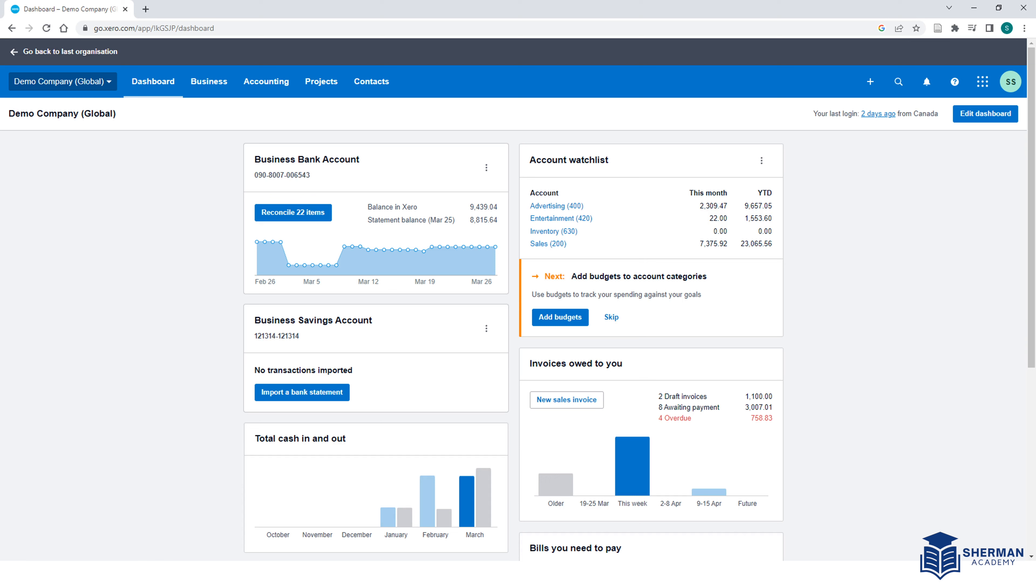
Go from the dashboard to the Reports home page via the Accounting menu.
{"action": "left_click", "coordinate": [266, 81]}
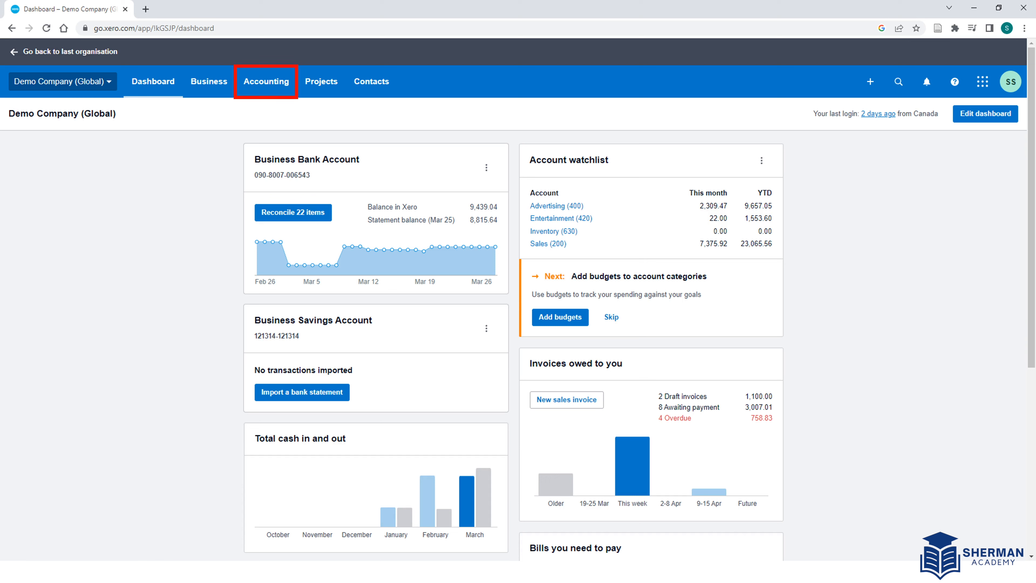
{"action": "left_click", "coordinate": [266, 81]}
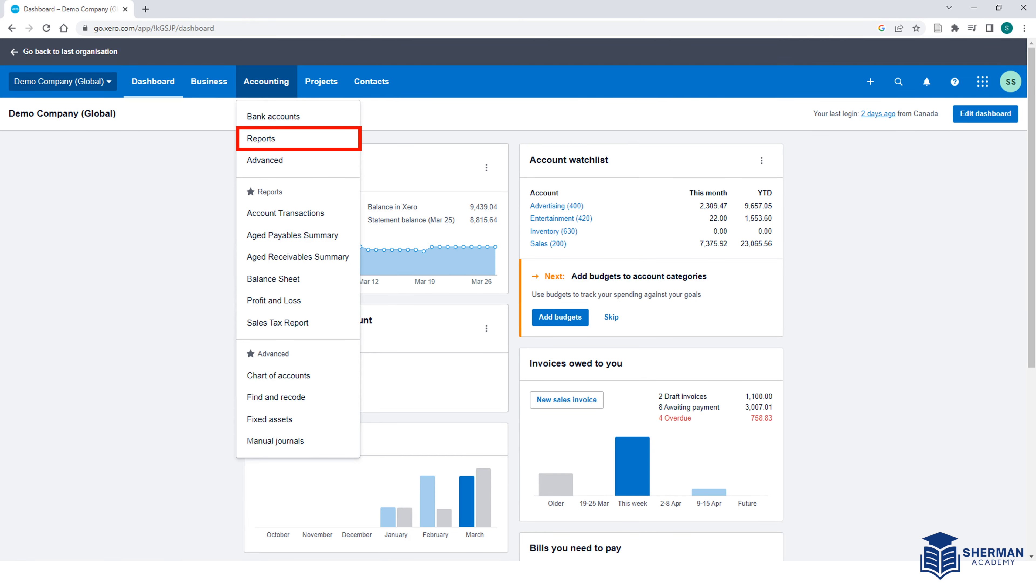
{"action": "left_click", "coordinate": [261, 138]}
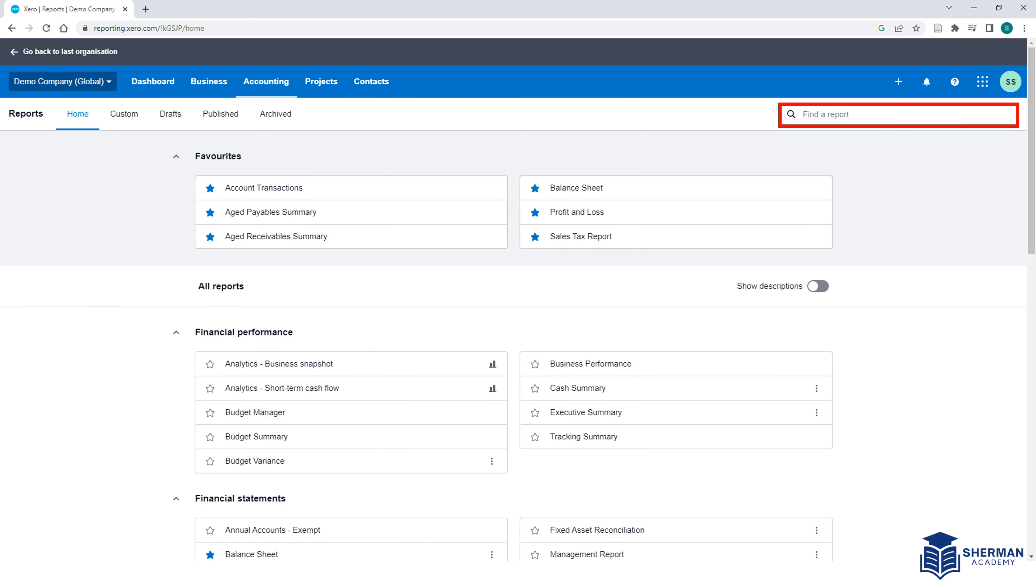
Search 'Budget Manager' and open it to view the Overall Budget's monthly amounts.
{"action": "type", "text": "Budget Manager"}
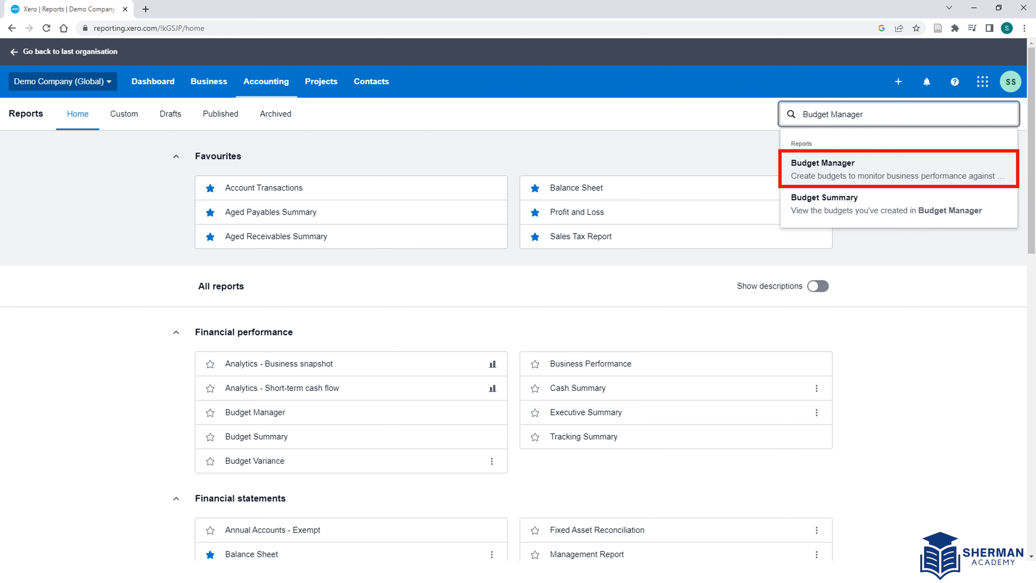
{"action": "left_click", "coordinate": [822, 168]}
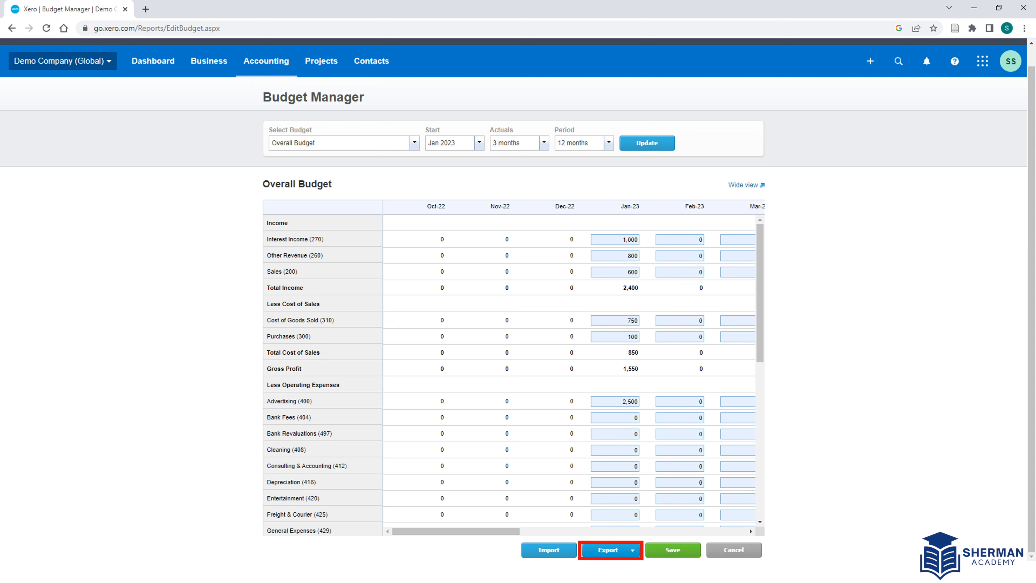
Export the Overall Budget as CSV and open the downloaded file in Excel.
{"action": "left_click", "coordinate": [610, 549]}
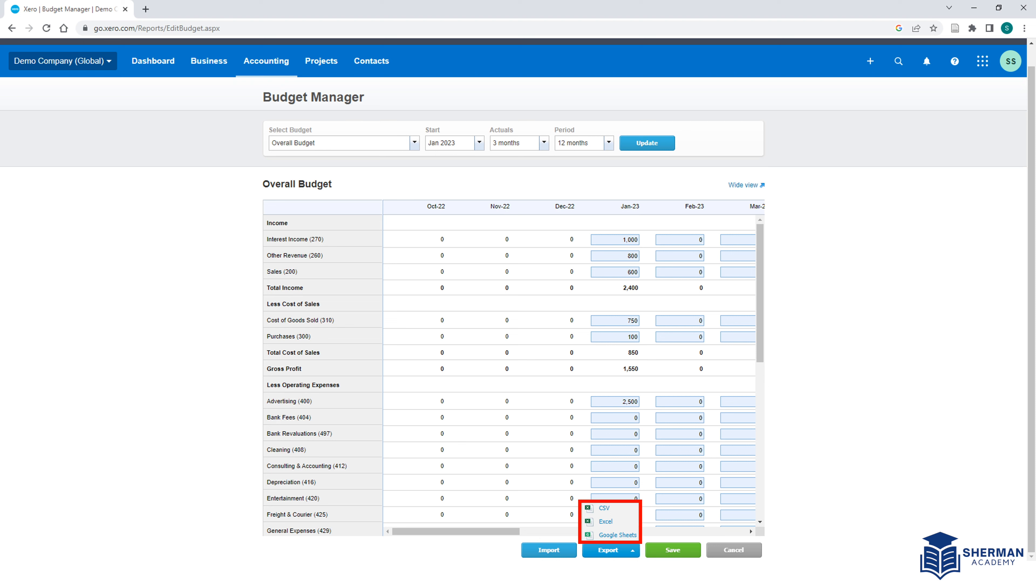
{"action": "mouse_move", "coordinate": [604, 508]}
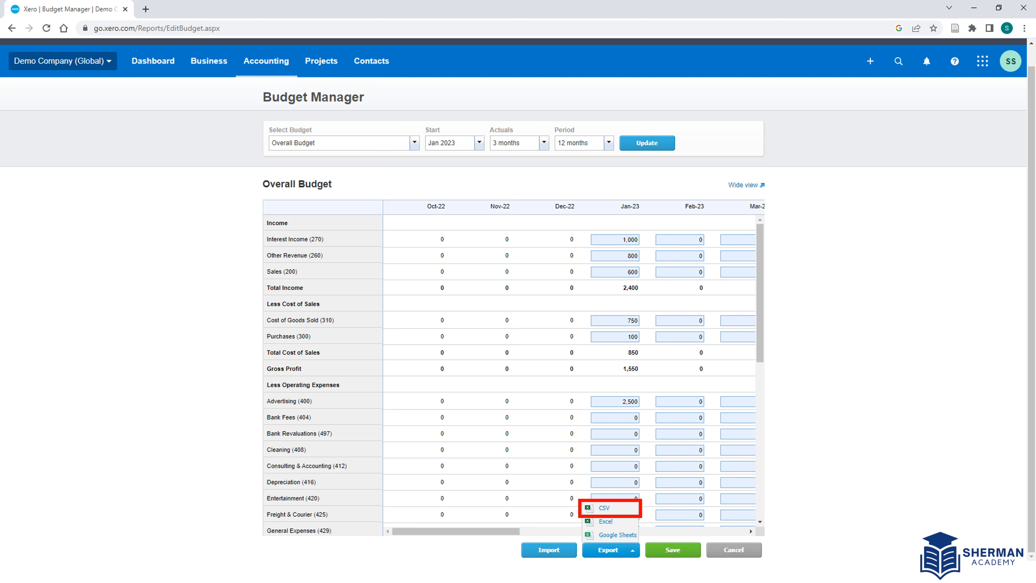
{"action": "left_click", "coordinate": [604, 508]}
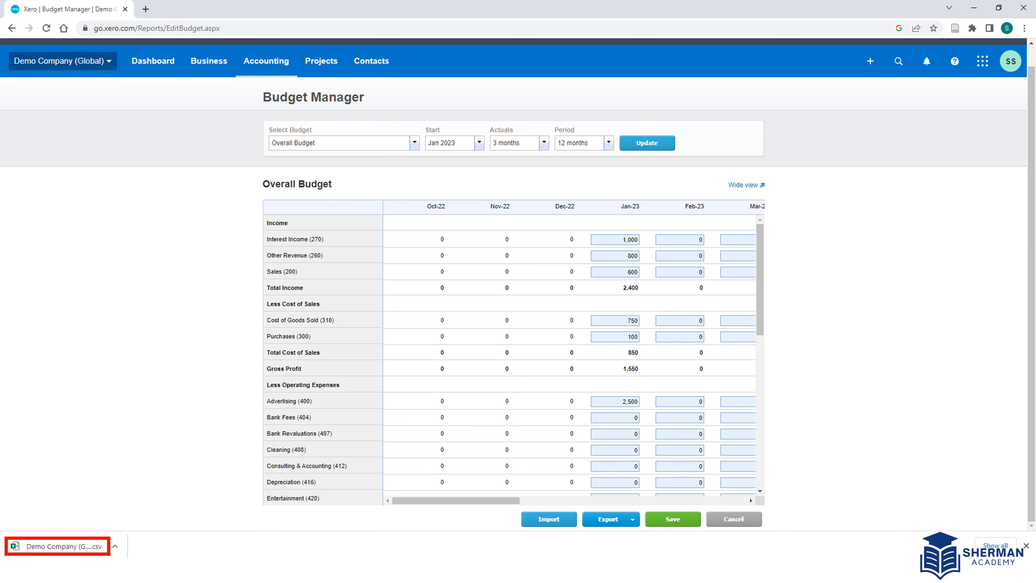
{"action": "left_click", "coordinate": [56, 546]}
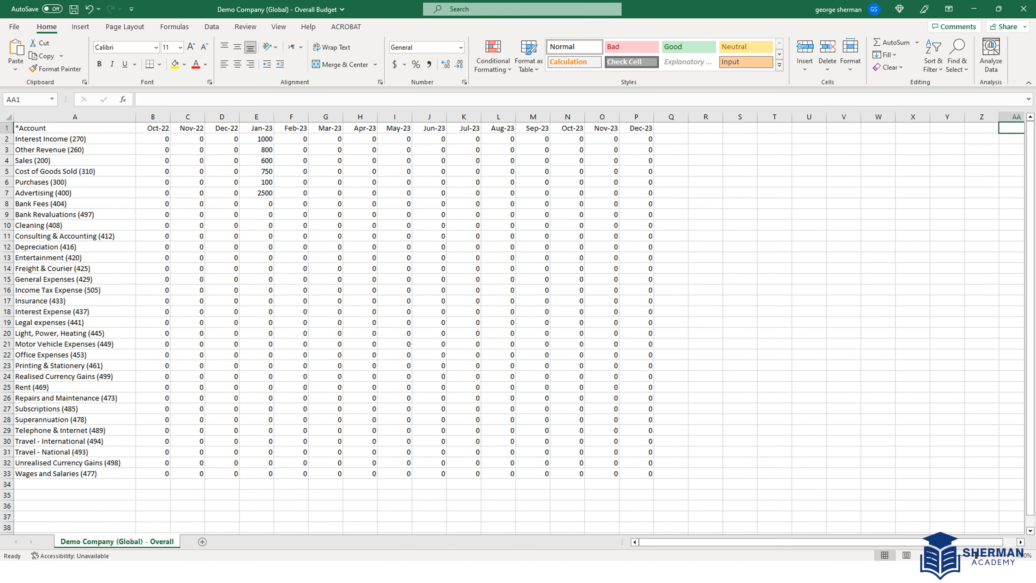